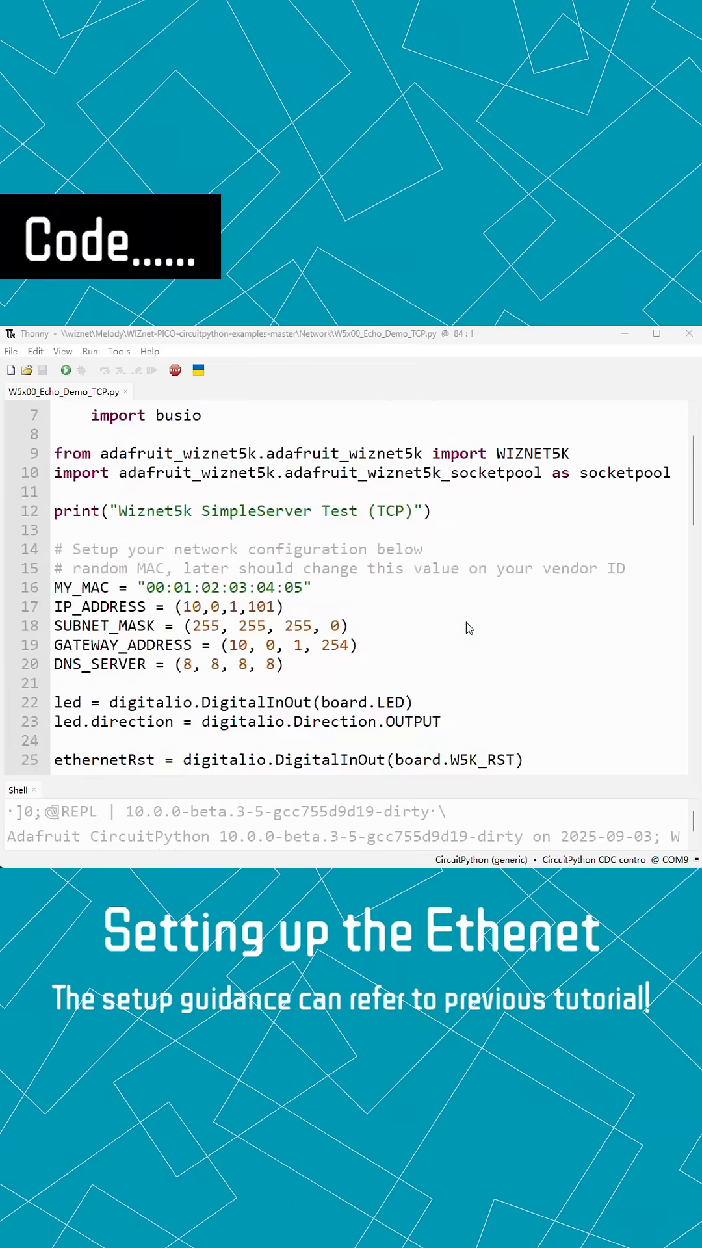
Review the echo loop and run the script so the board reports 10.0.1.101, socket connected.
{"action": "scroll", "scroll_direction": "down", "scroll_amount": 3}
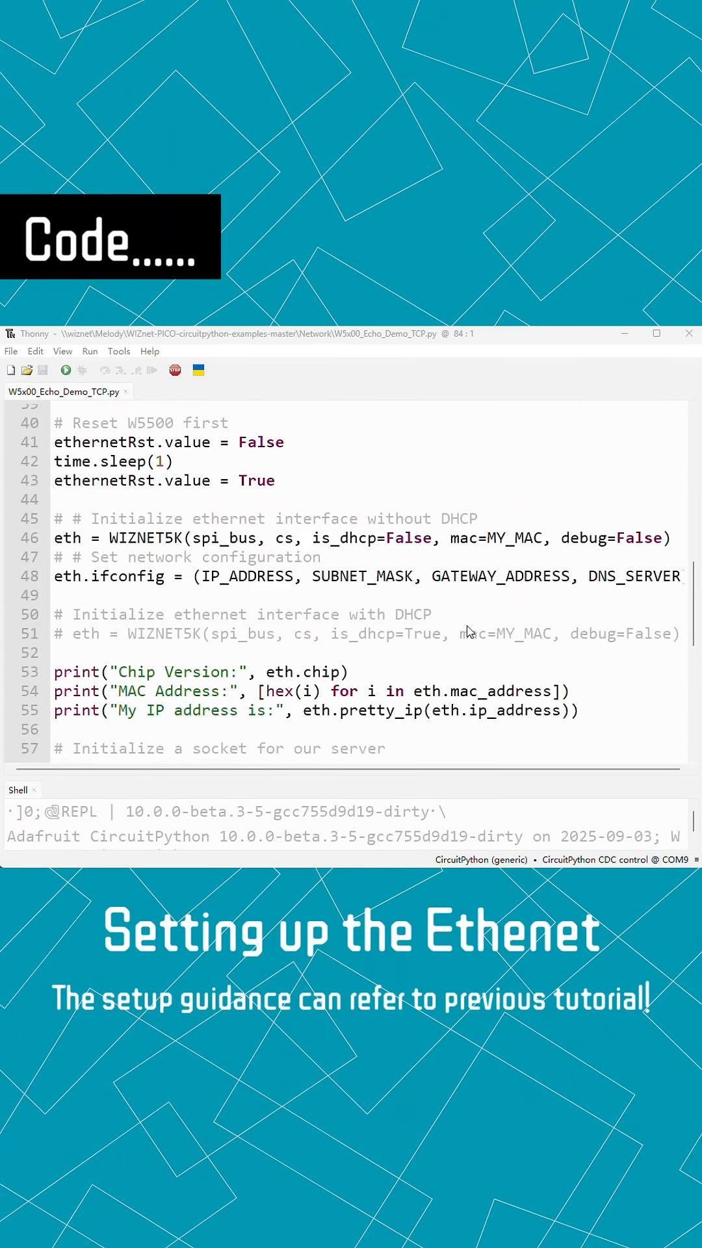
{"action": "scroll", "scroll_direction": "down", "scroll_amount": 3}
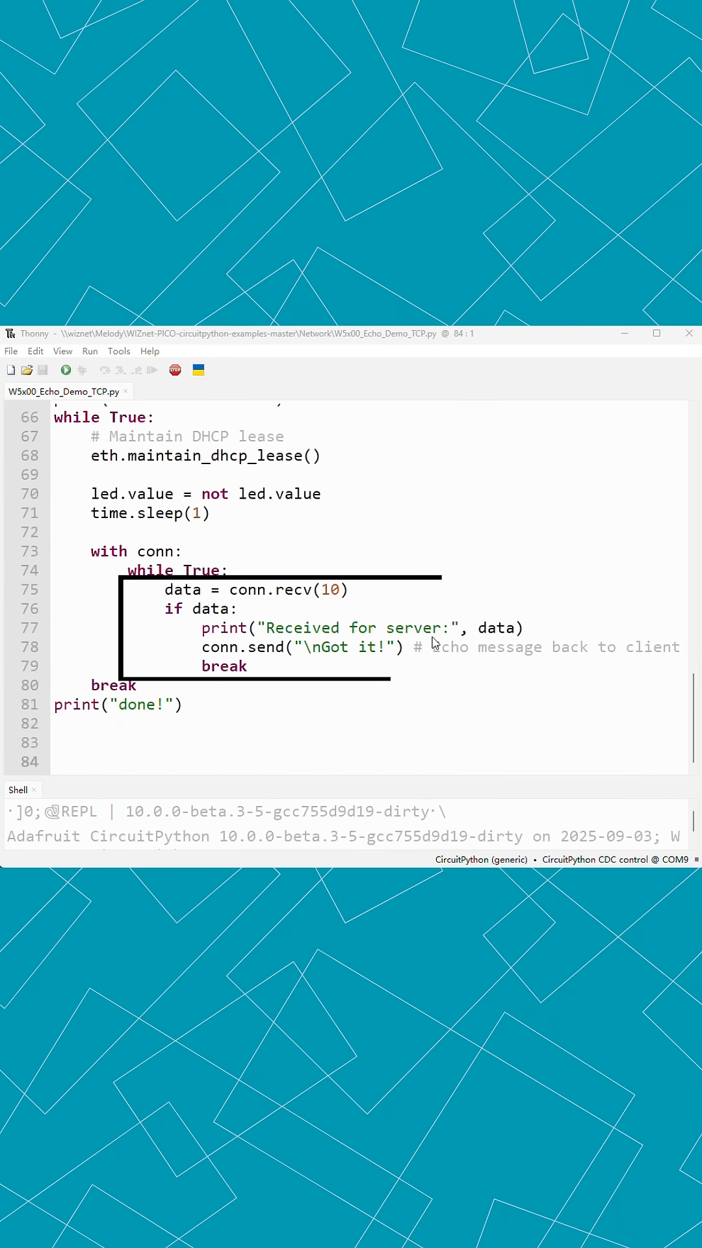
{"action": "double_click", "coordinate": [302, 646]}
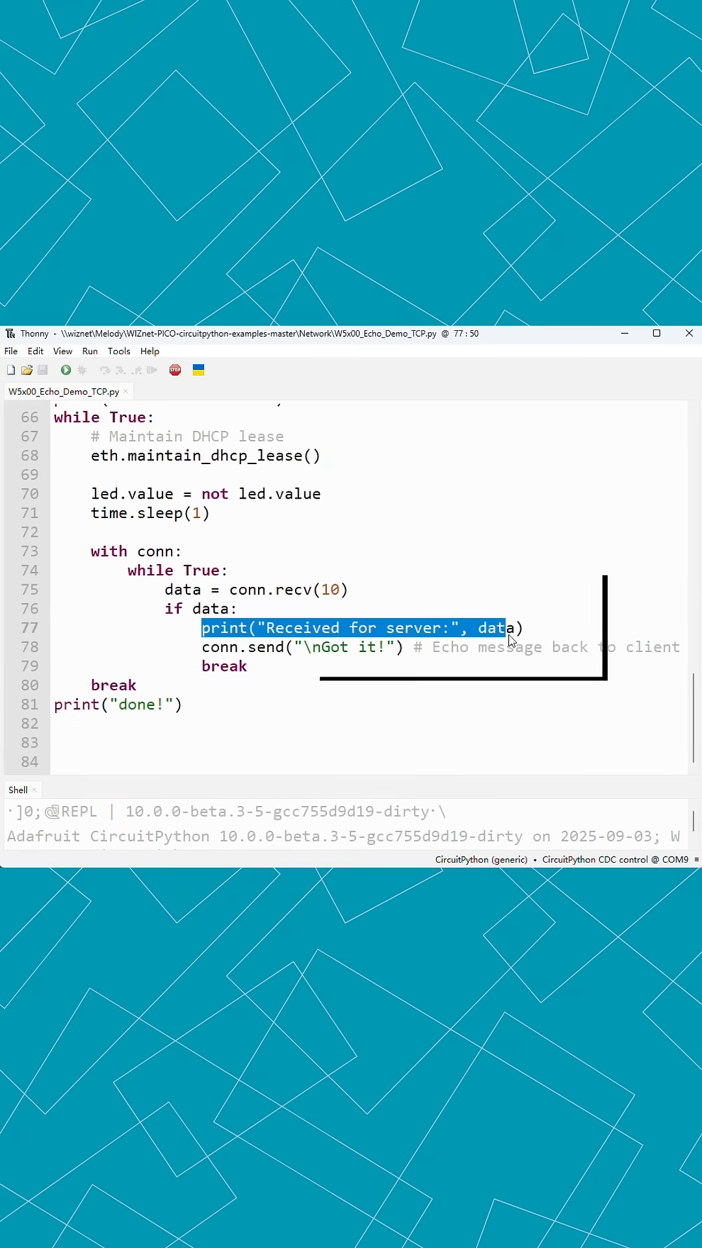
{"action": "left_click", "coordinate": [67, 369]}
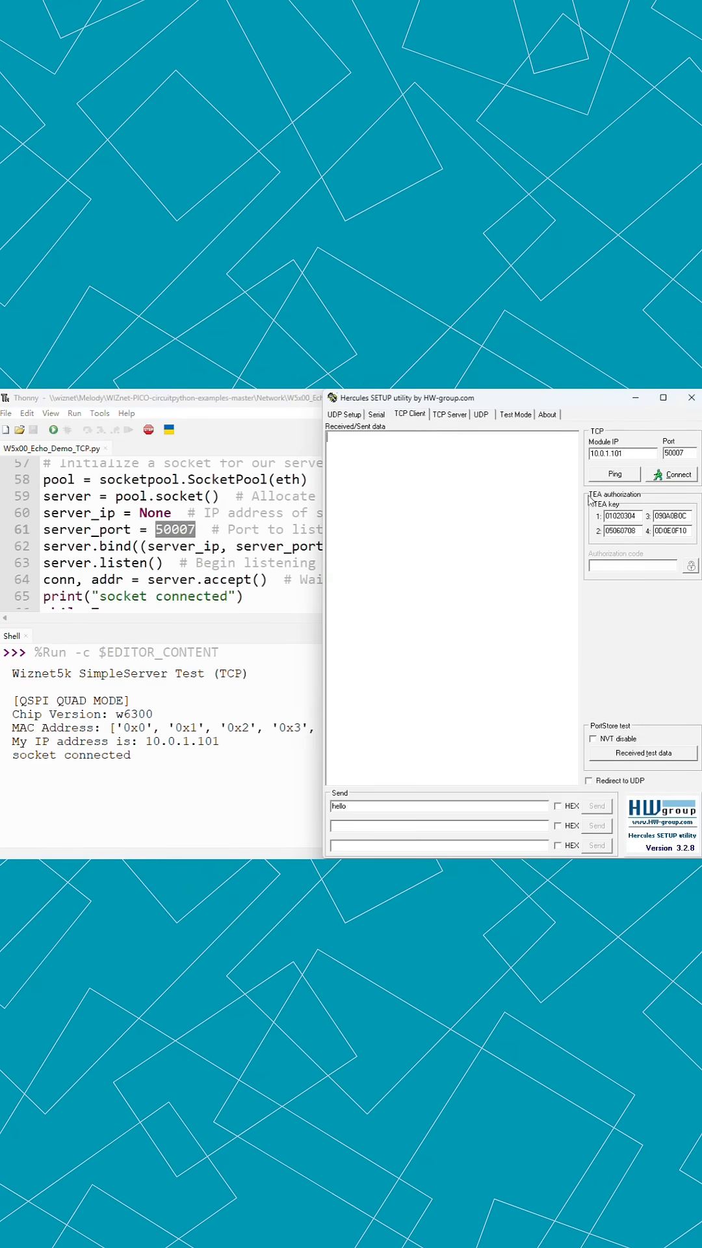
Ping 10.0.1.101 in Hercules, then connect as TCP client on port 50007.
{"action": "left_click", "coordinate": [614, 474]}
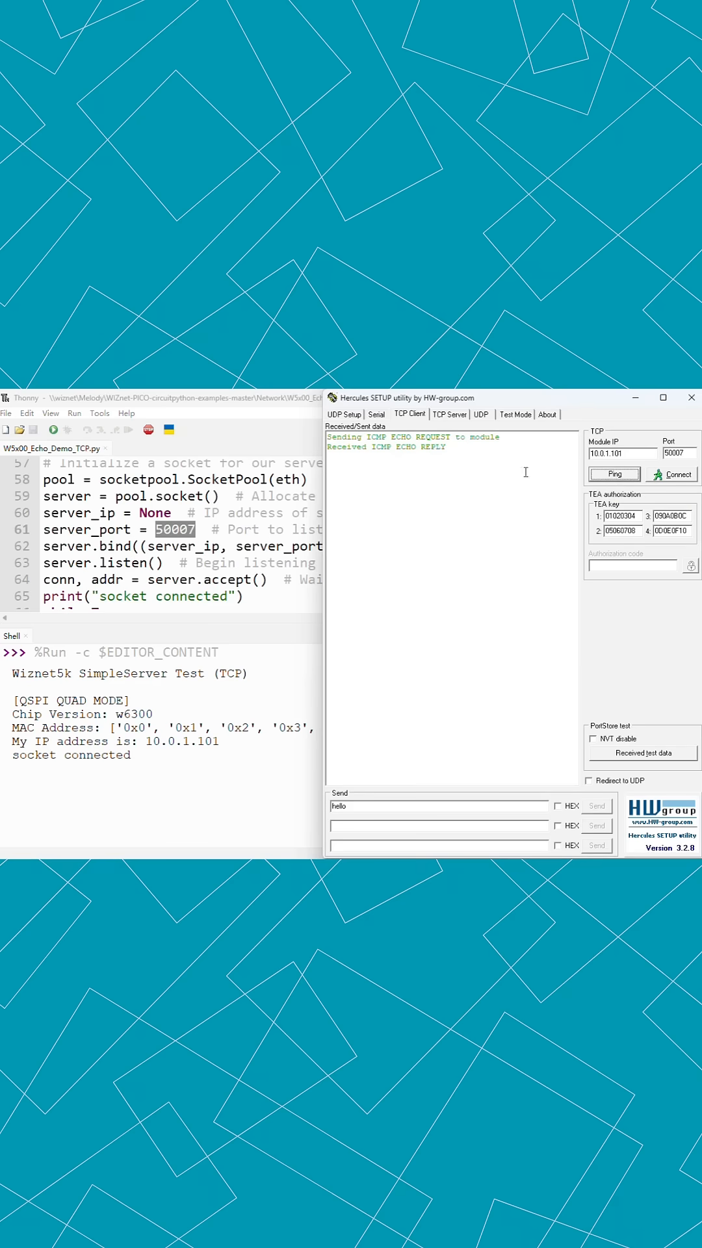
{"action": "left_click", "coordinate": [670, 474]}
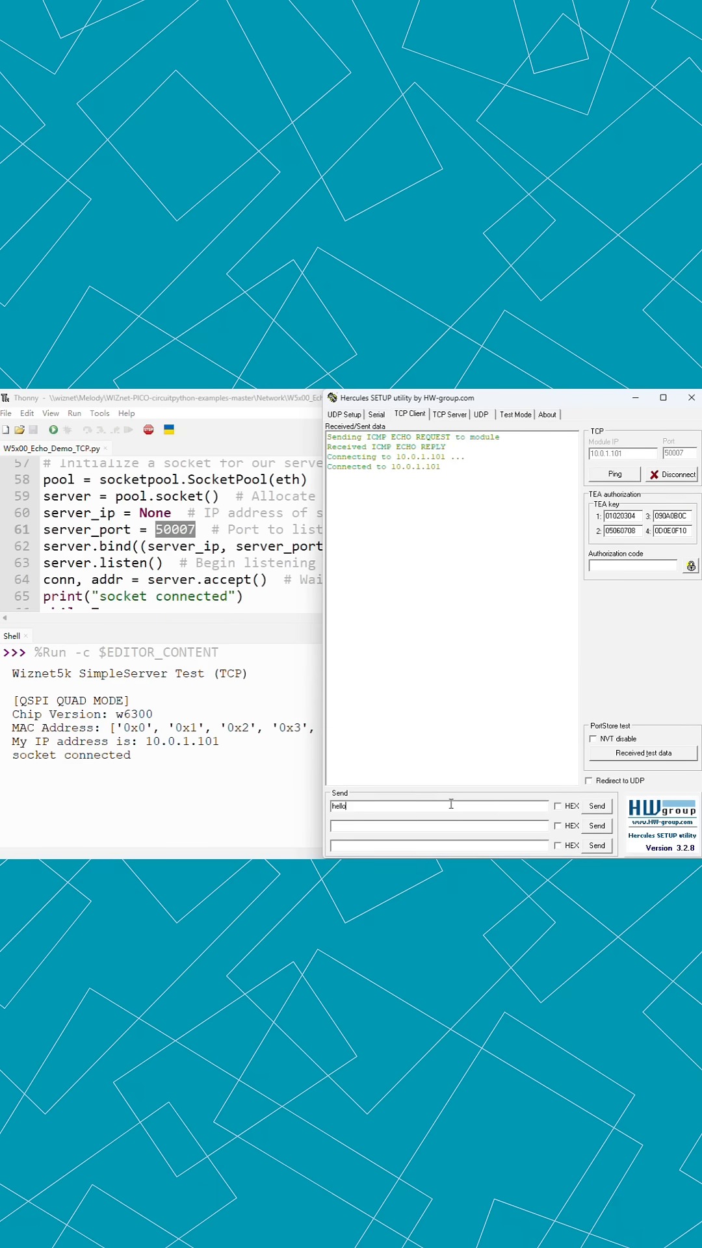